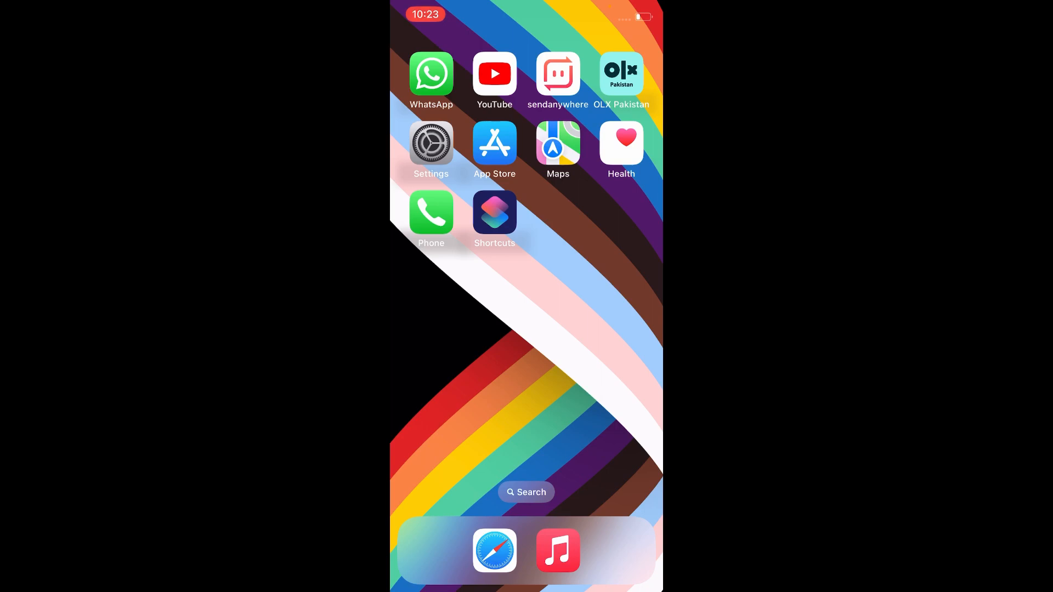
- Open the Shortcuts app and scroll down through its shortcuts
left_click(494, 212)
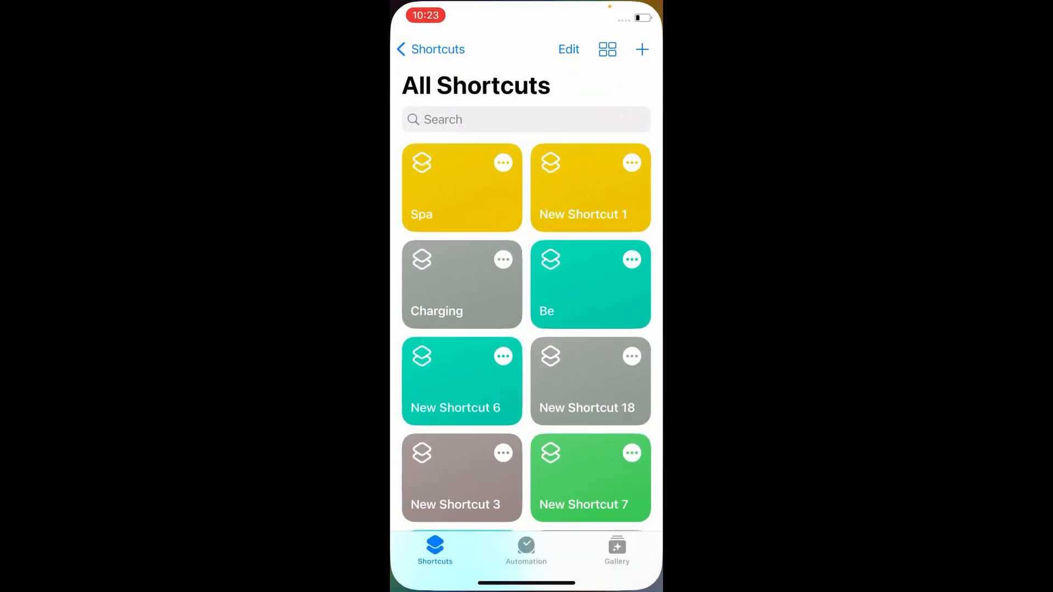
scroll("down", 3)
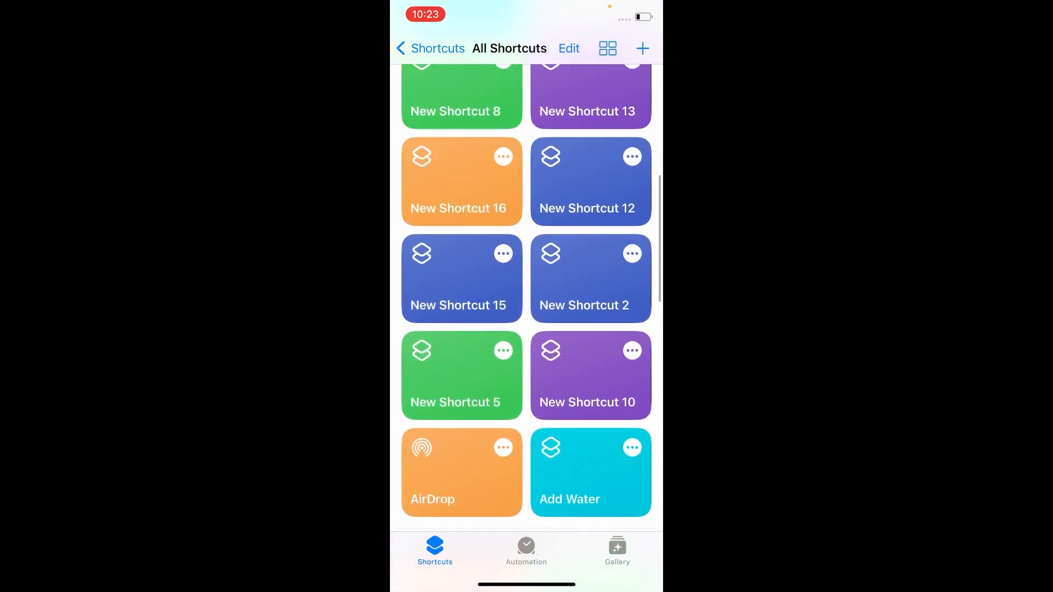
scroll("down", 3)
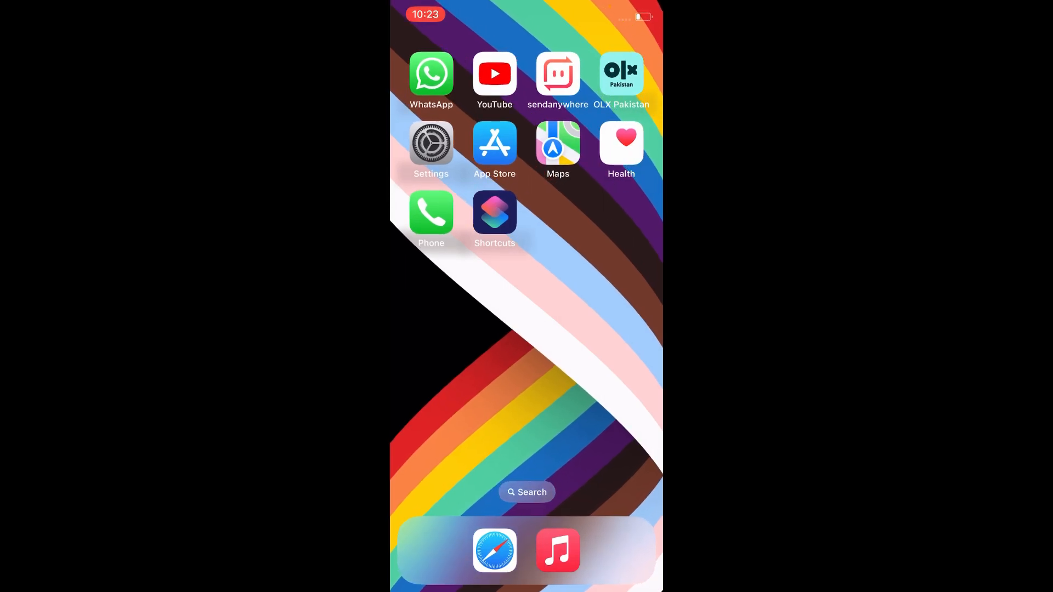
- Open iOS Settings and go to the Shortcuts settings page
left_click(431, 143)
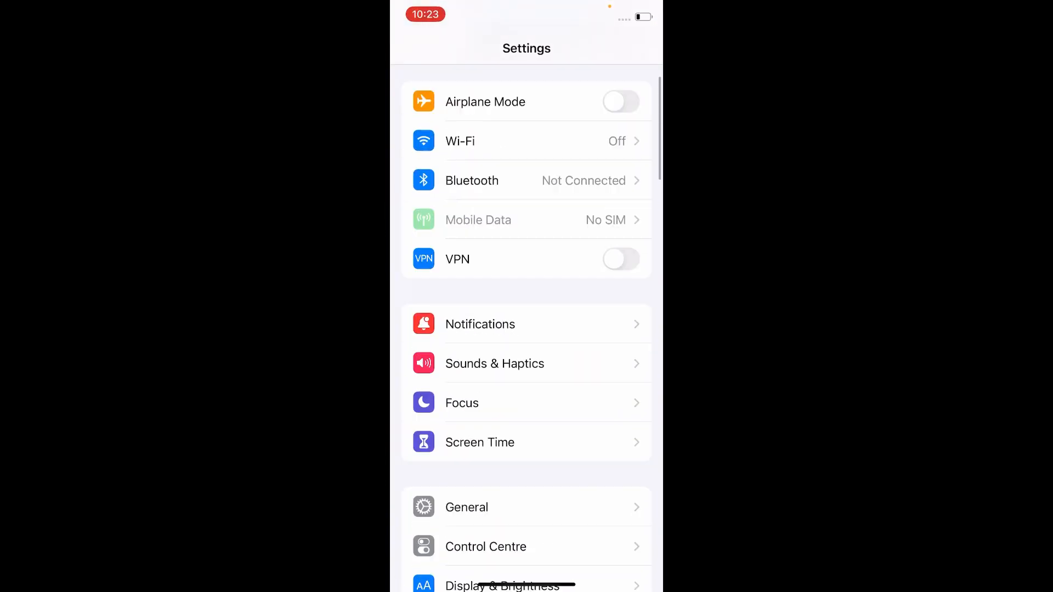
scroll("down", 3)
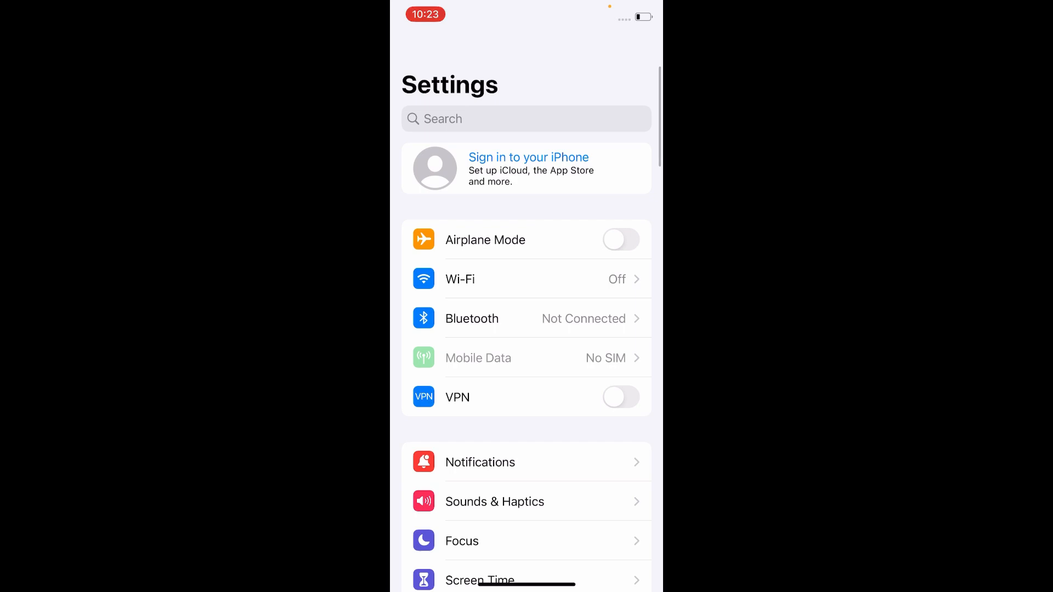
scroll("down", 3)
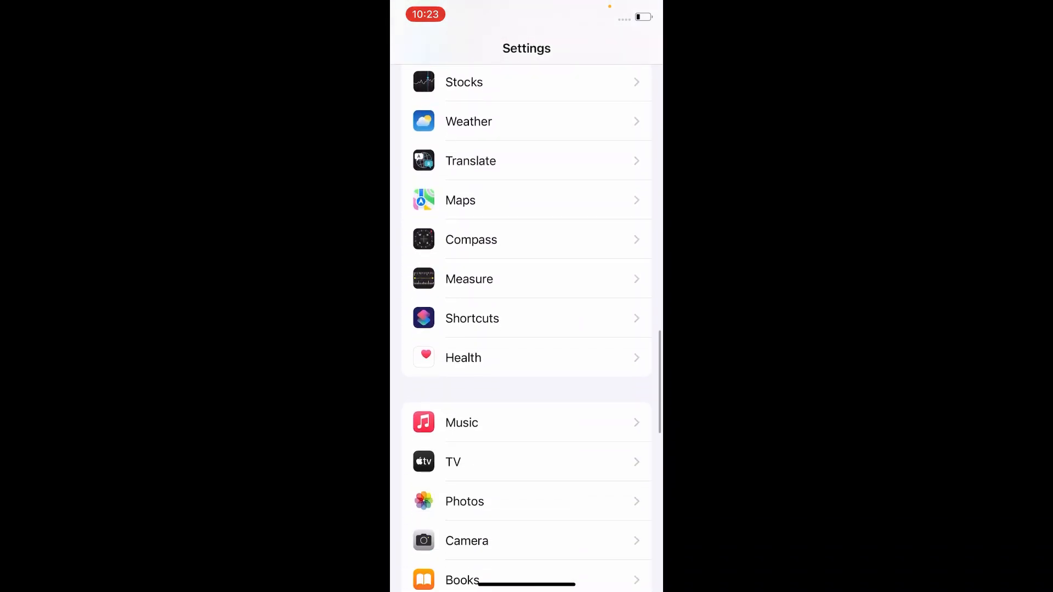
left_click(472, 318)
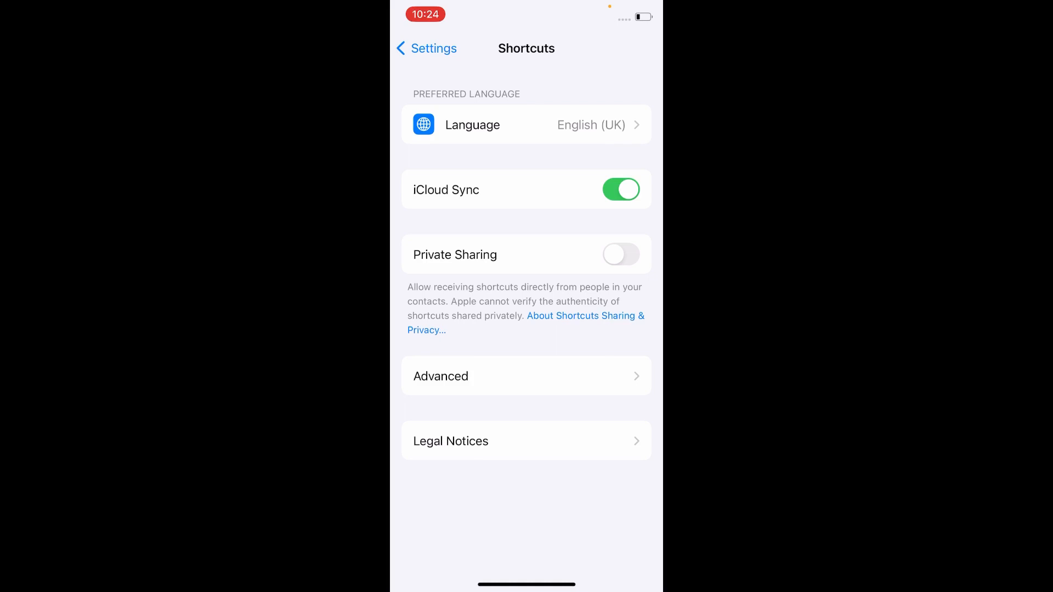
- Flip the iCloud Sync toggle on the Shortcuts settings page
left_click(621, 189)
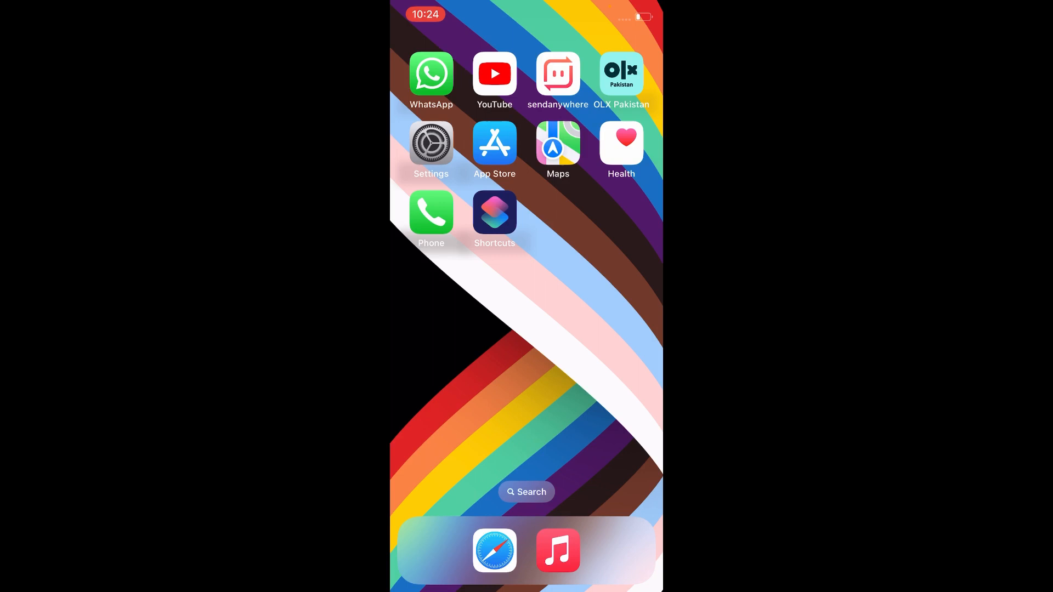
- Delete Spa, New Shortcut 1, Charging and Be, then reopen Shortcuts to check
left_click(494, 211)
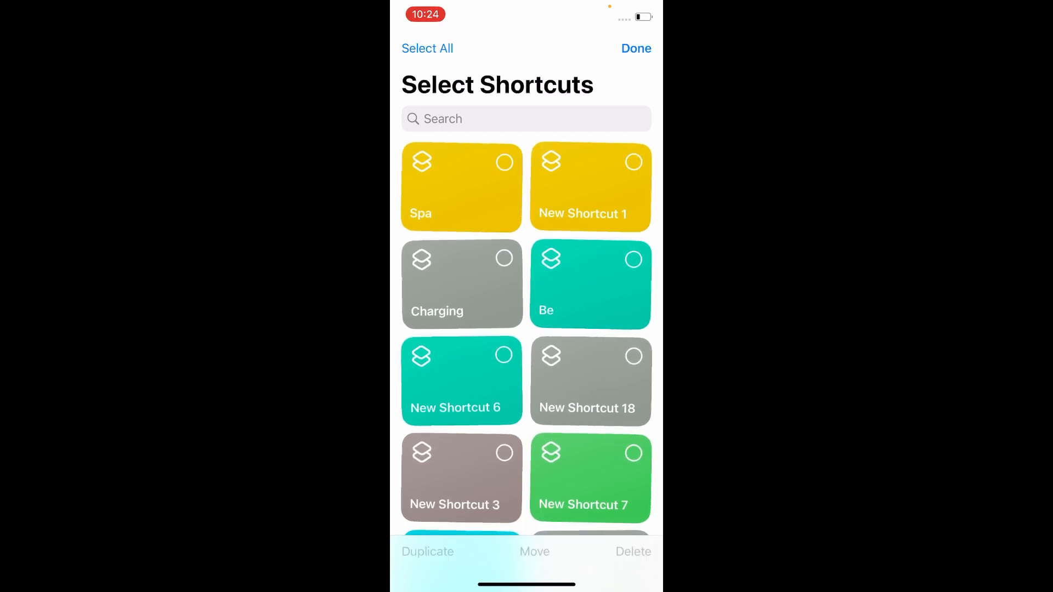
left_click(461, 187)
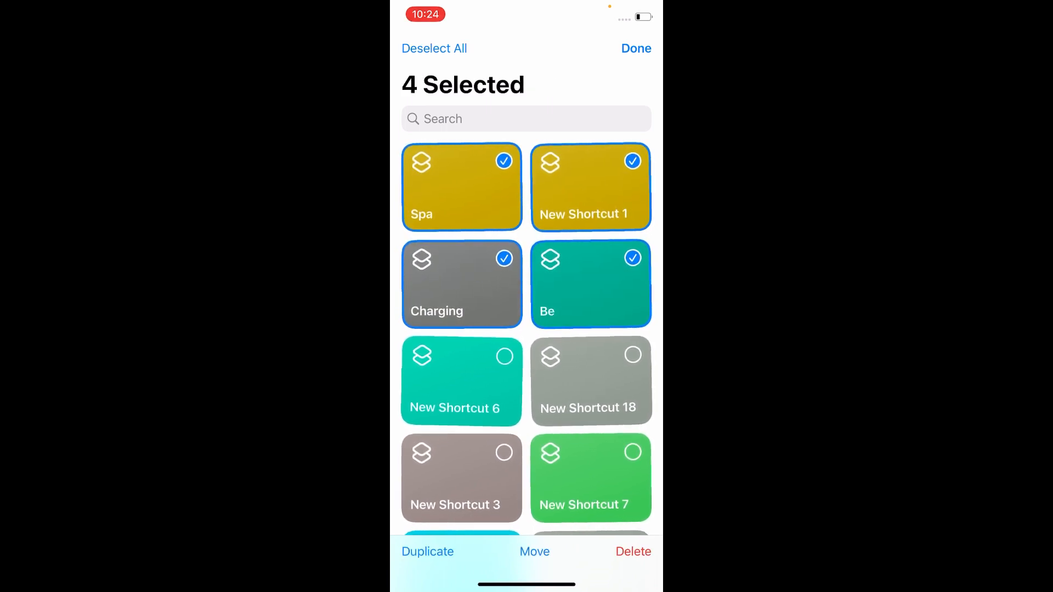
left_click(632, 551)
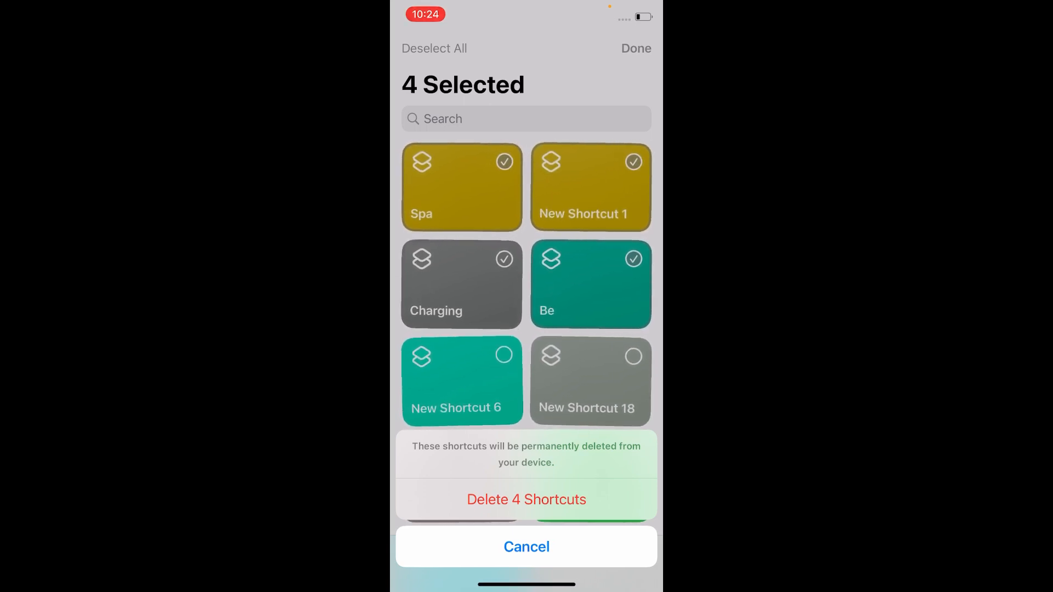
left_click(526, 499)
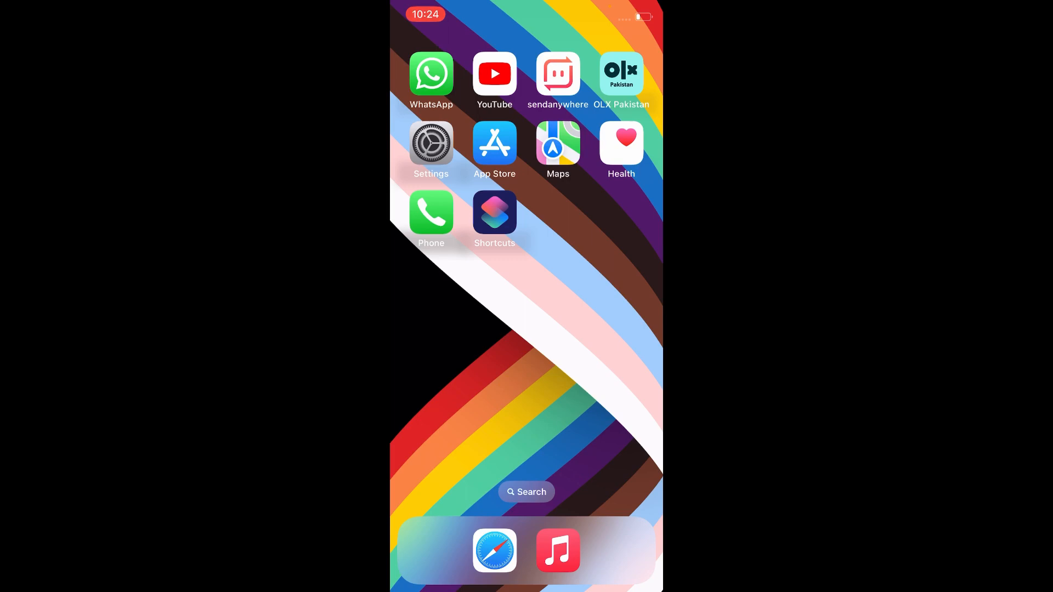
left_click(494, 213)
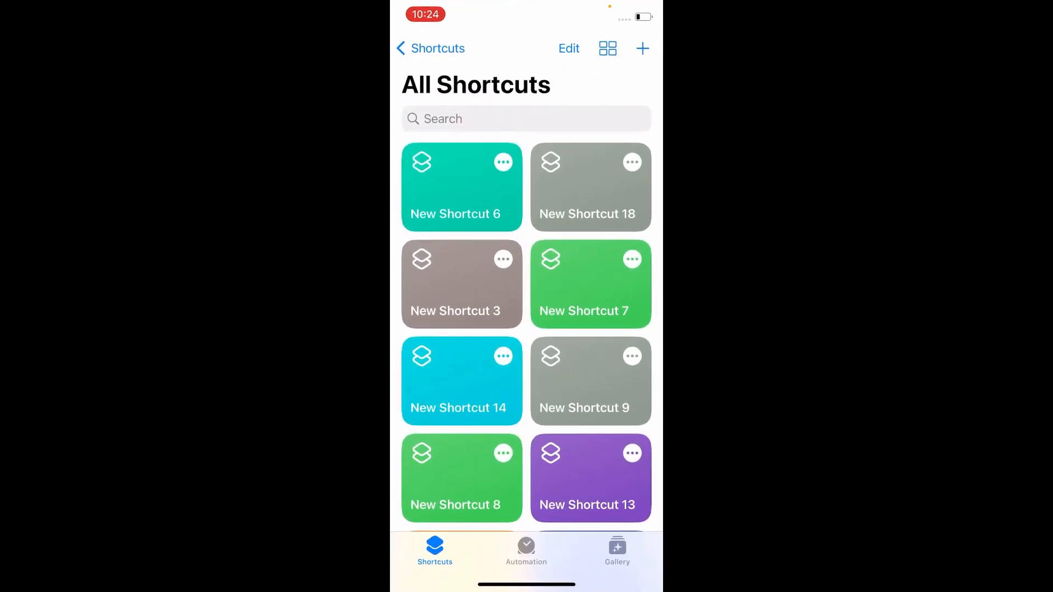